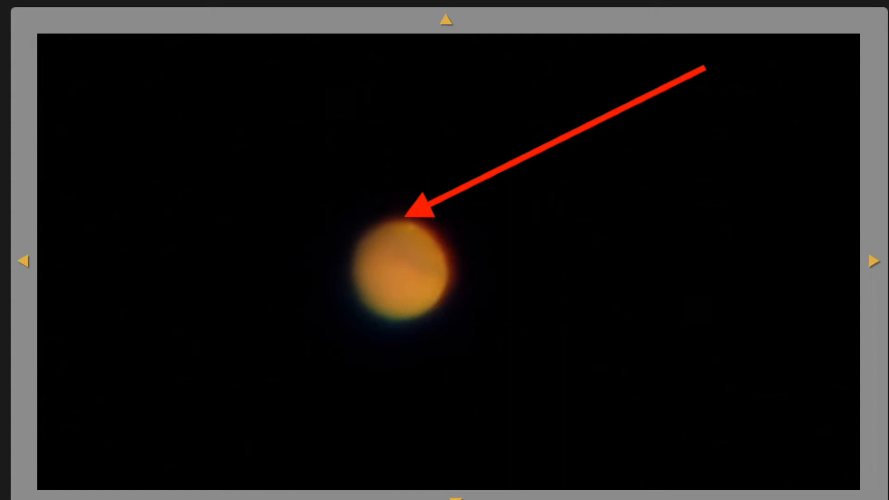
left_click(873, 261)
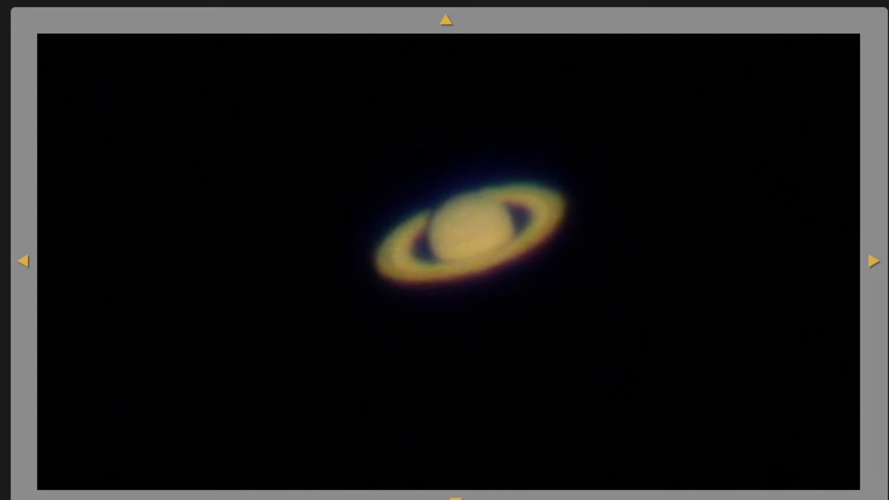
left_click(877, 261)
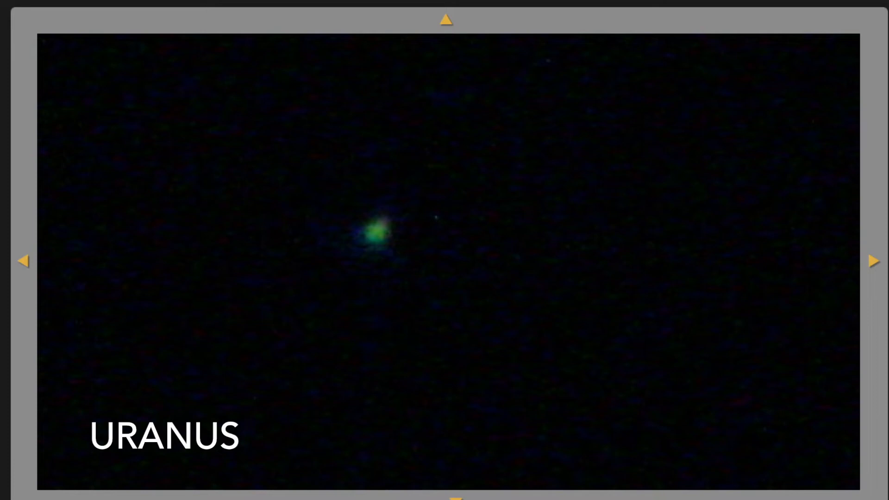